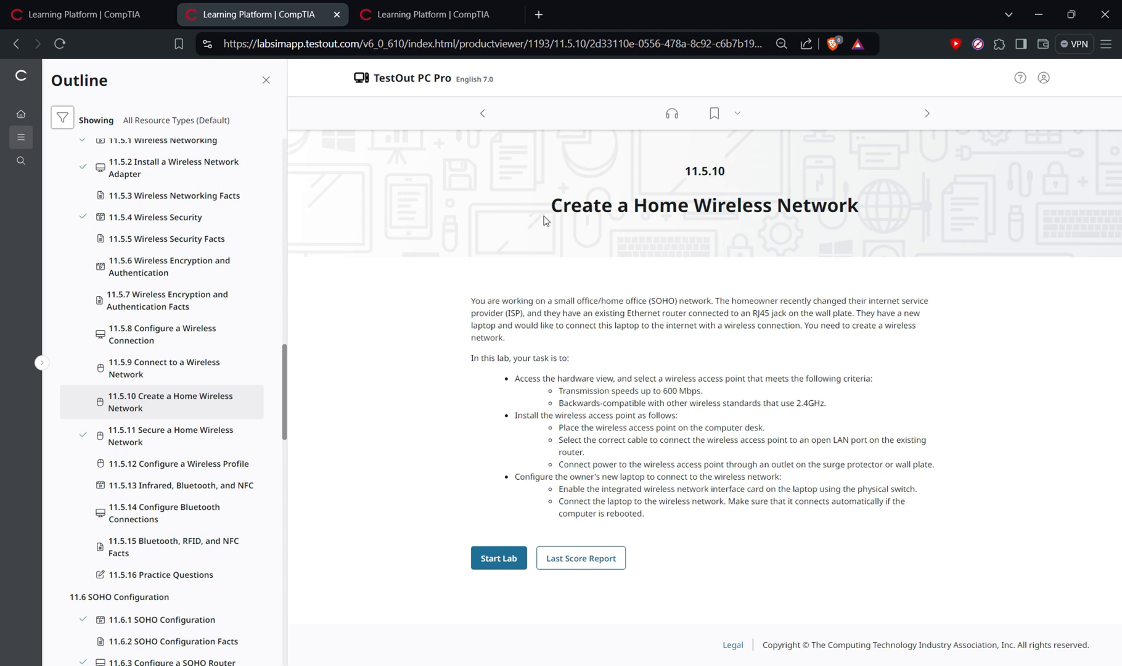
- Review the 11.5.10 Create a Home Wireless Network task and start the lab
double_click(703, 170)
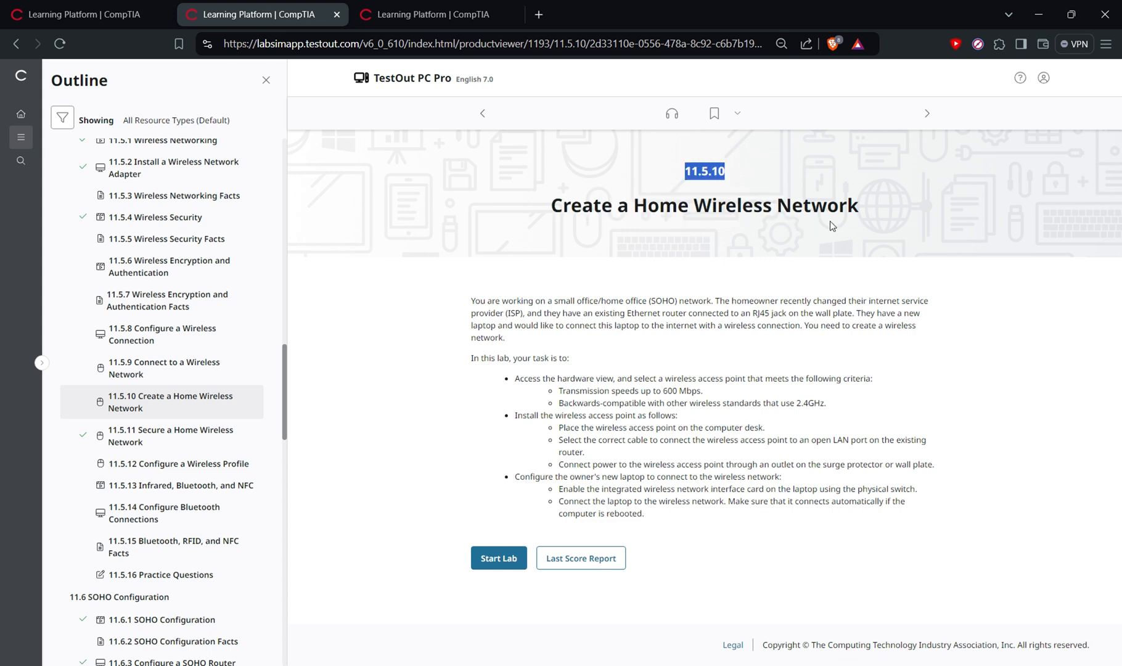
left_click_drag(471, 301, 787, 440)
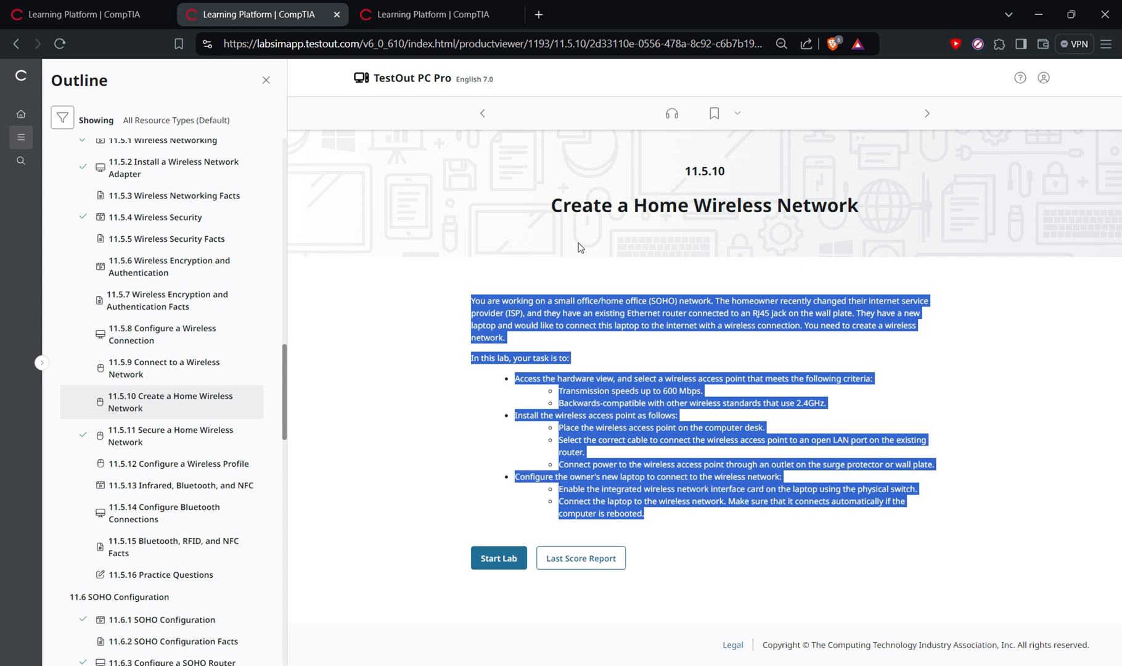
left_click(498, 558)
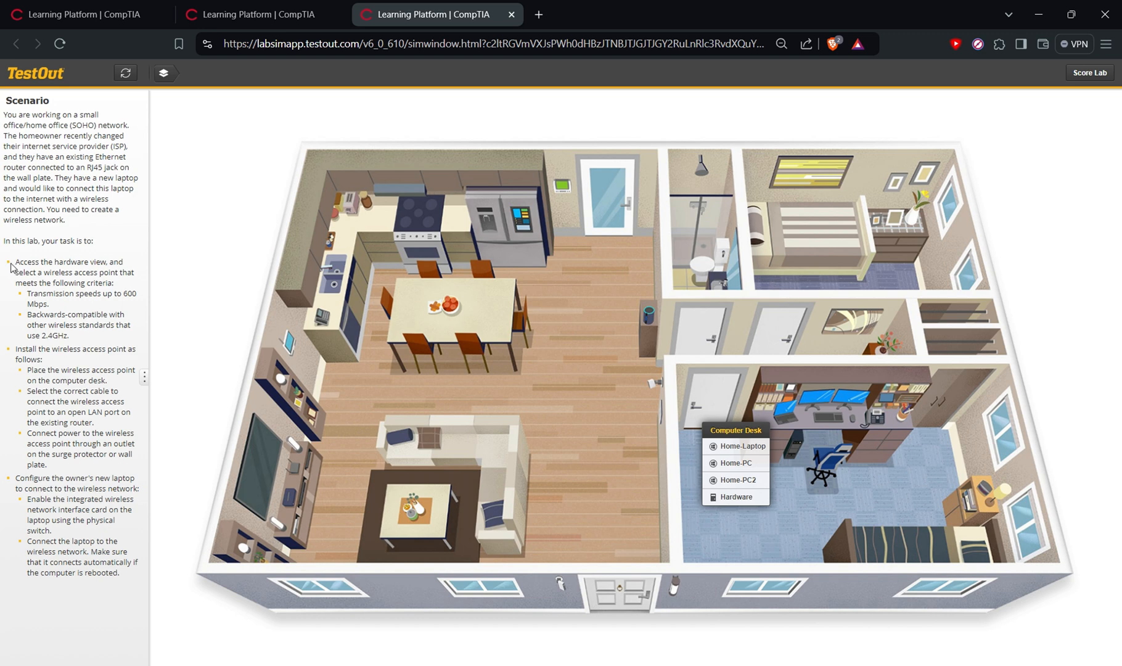
mouse_move(64, 281)
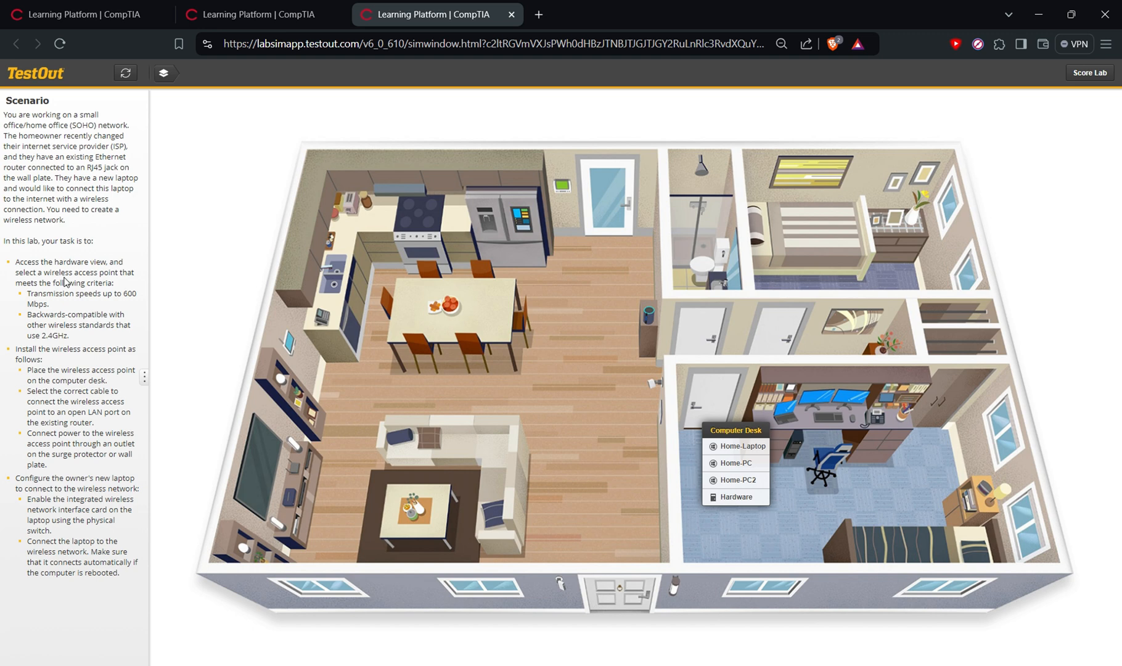
mouse_move(106, 330)
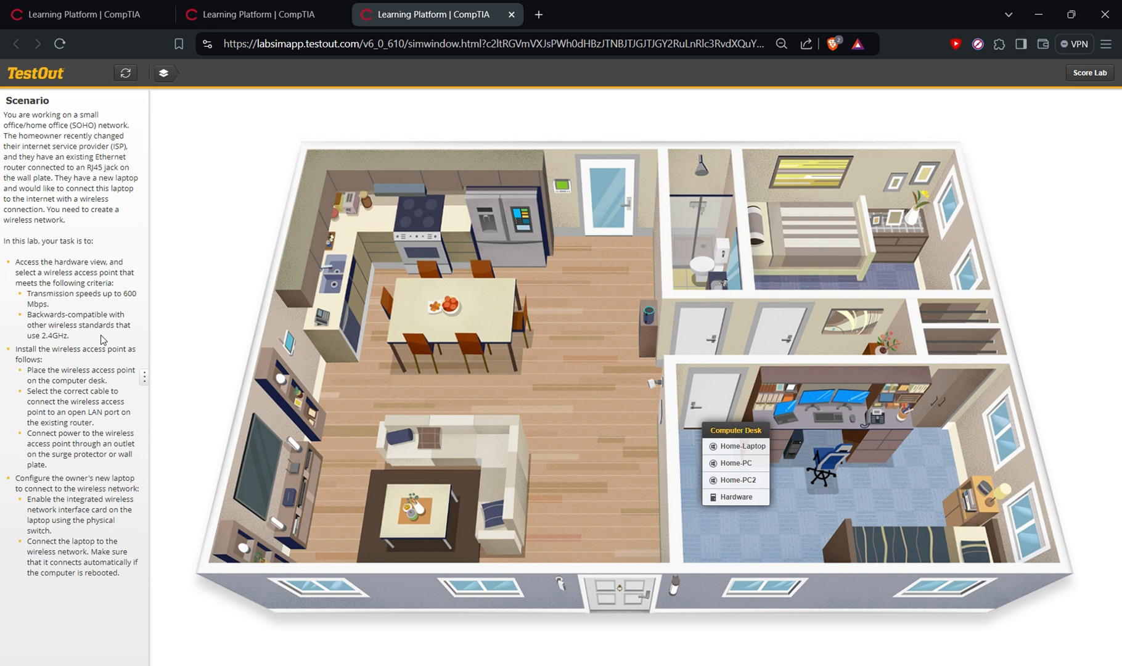
mouse_move(736, 497)
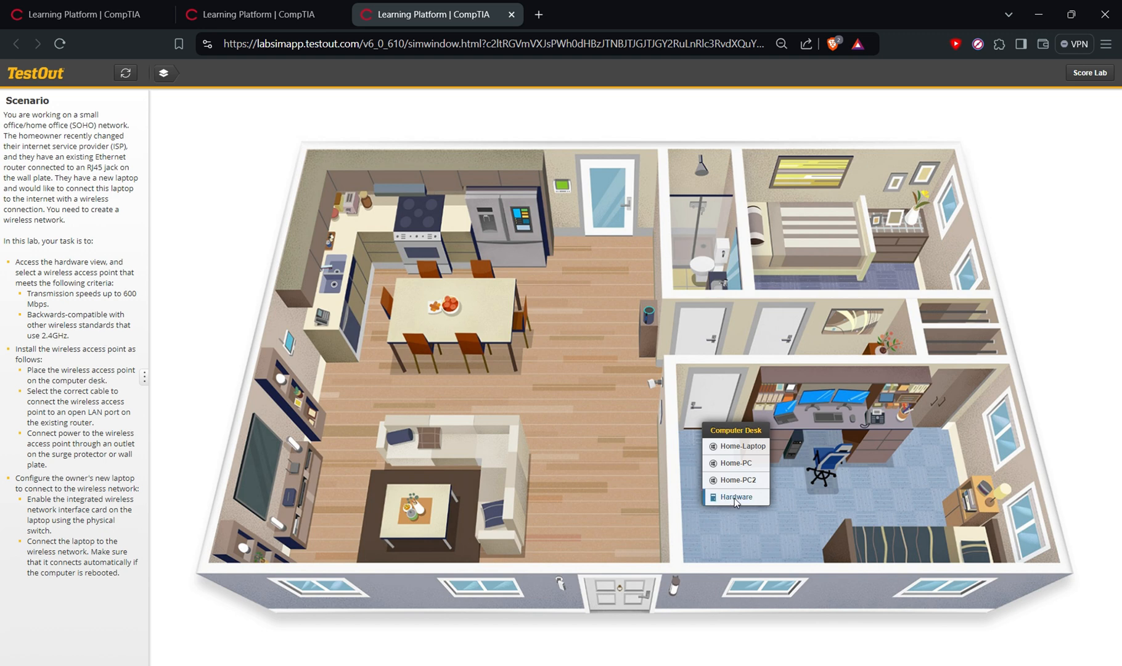
- Check Home-Laptop's quick settings, find Wi-Fi off, and switch to the desk hardware view
left_click(741, 446)
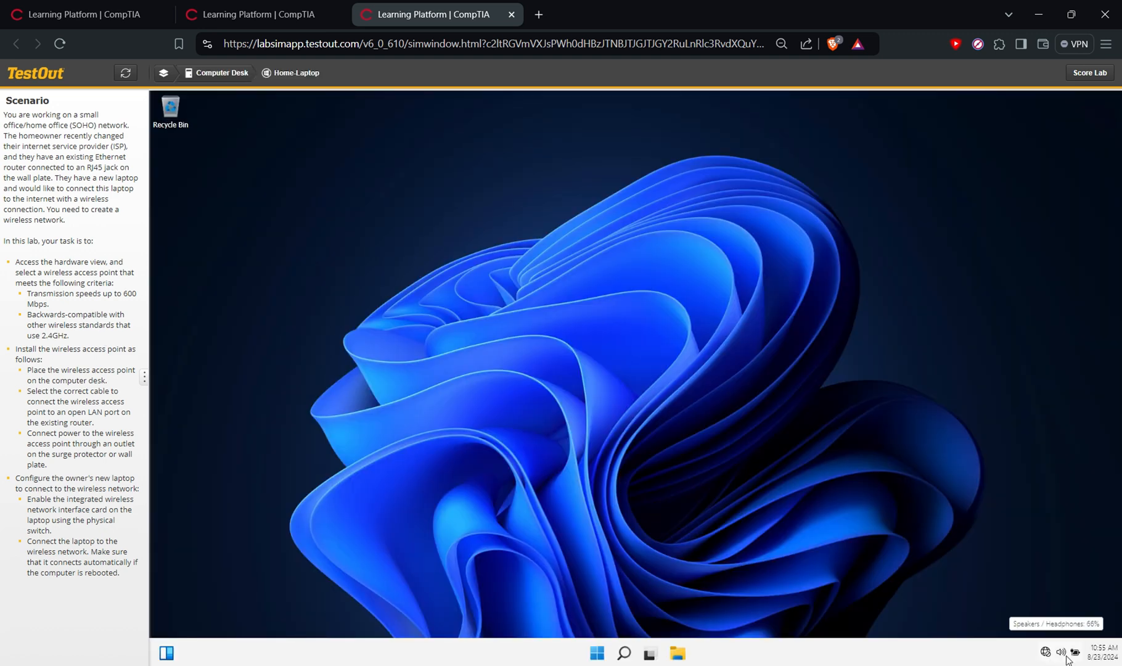
left_click(1061, 652)
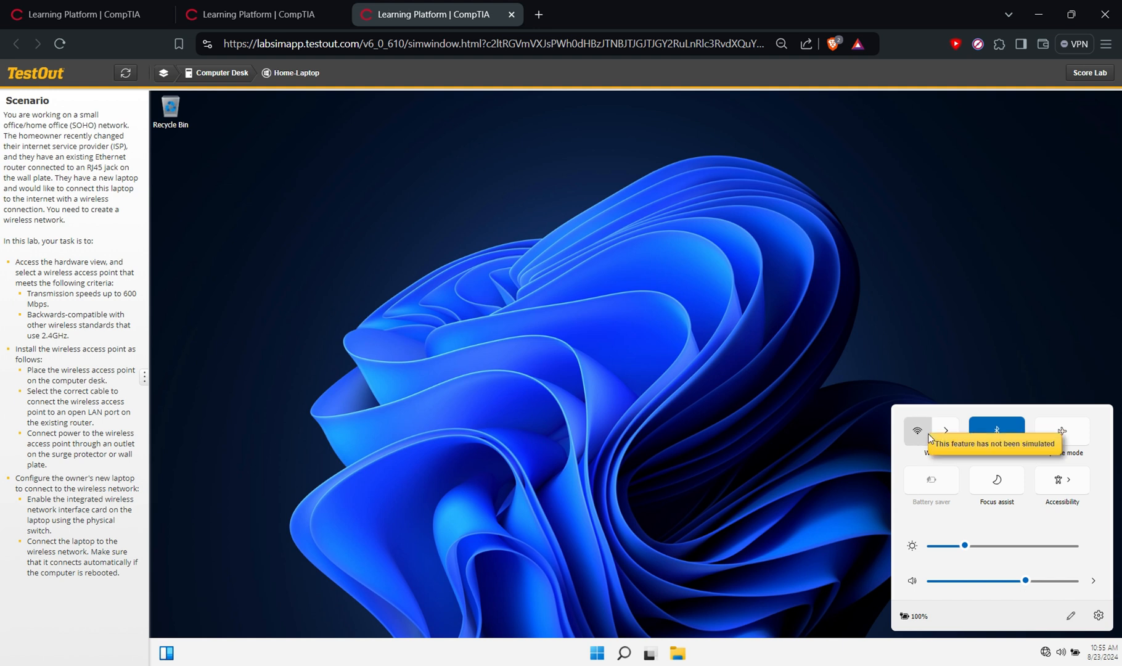
left_click(944, 430)
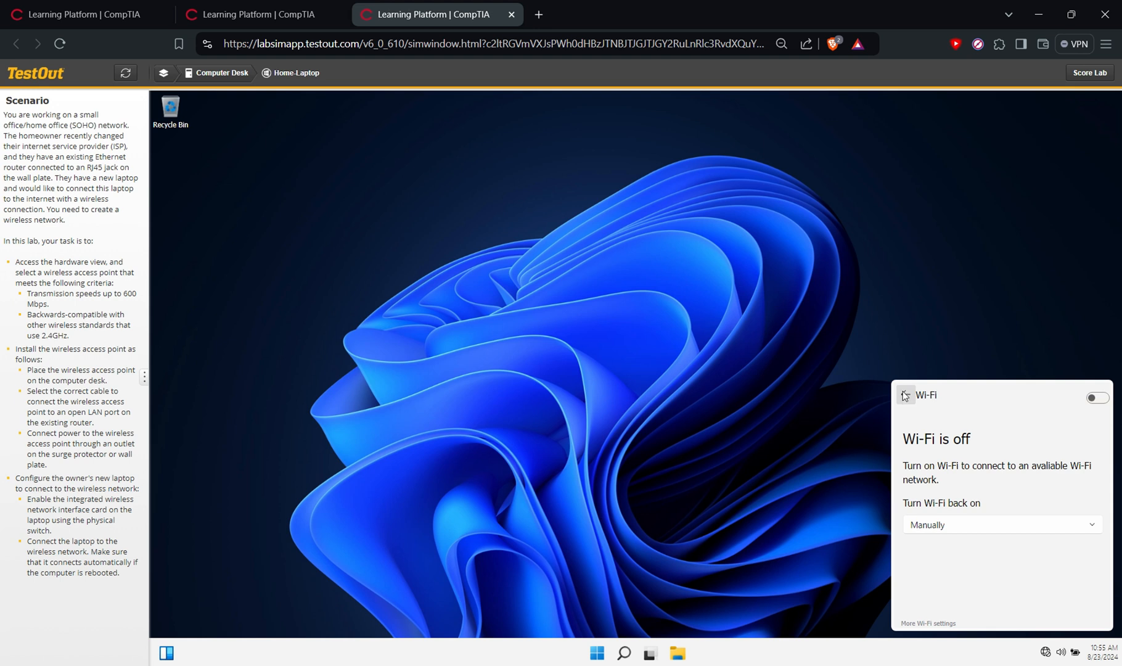
left_click(260, 90)
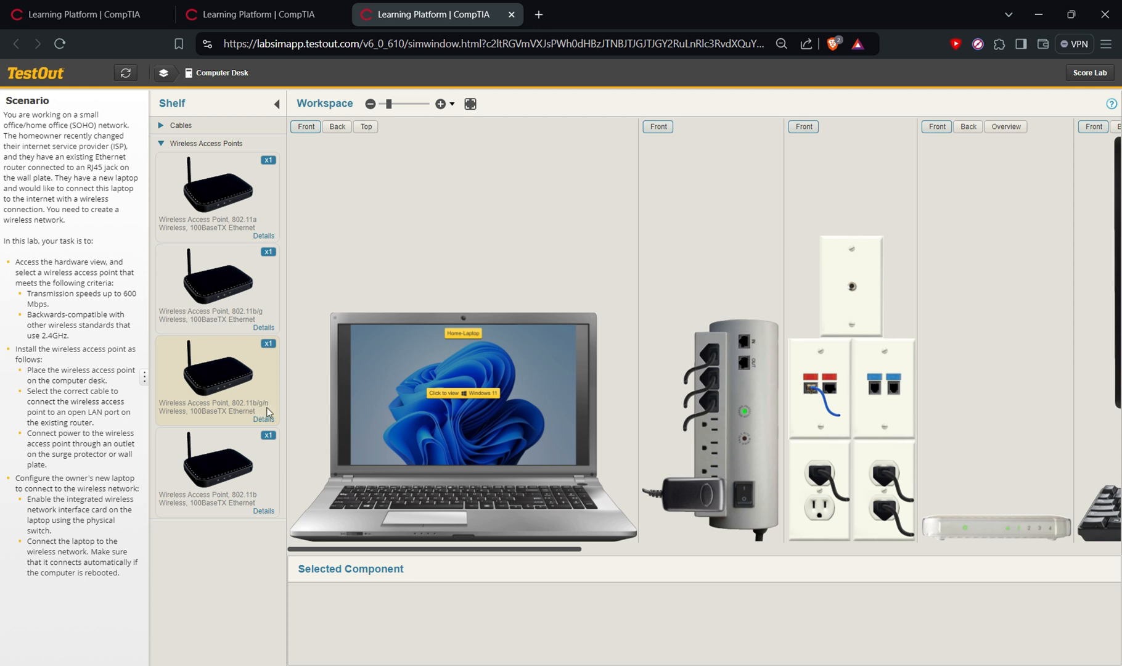
- Place the 802.11b/g/n access point on the desk and show its back
left_click_drag(217, 376, 662, 448)
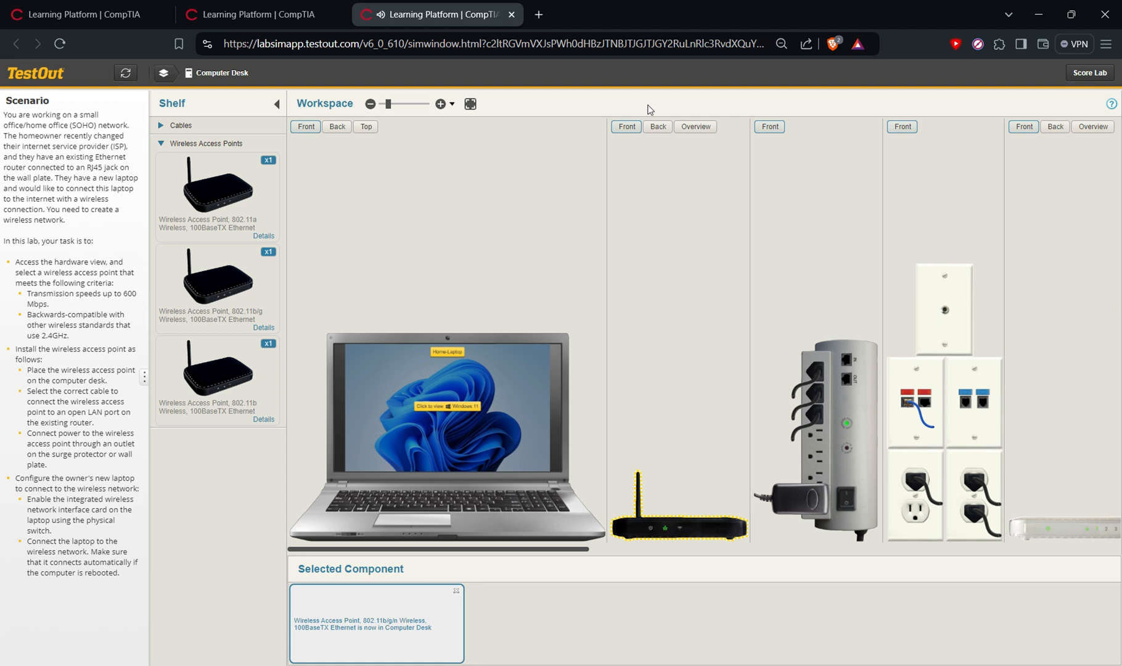
left_click(657, 127)
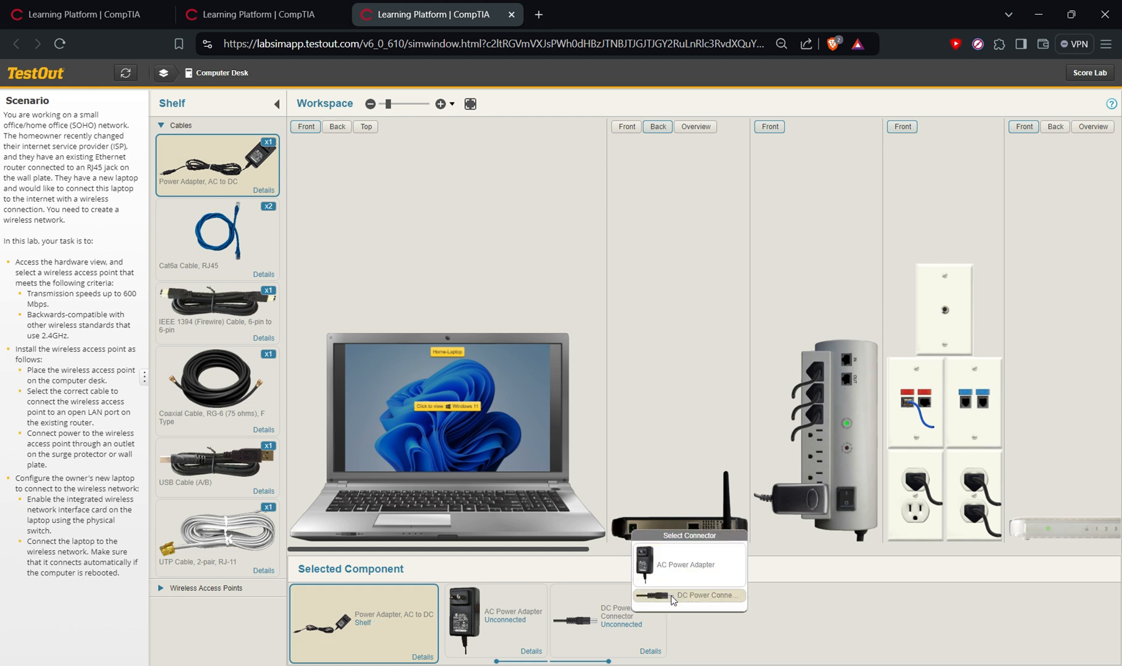
- Plug the power adapter into the access point and a wall outlet
left_click(687, 595)
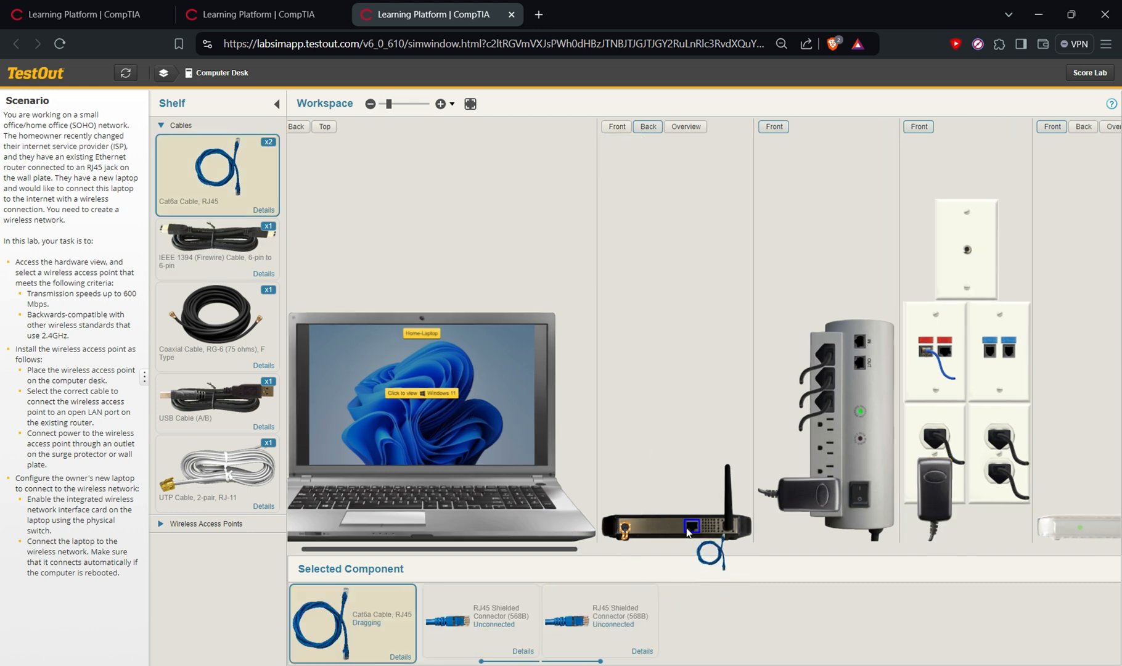
- Run a Cat6a cable from the access point to a router LAN port
left_click_drag(689, 529, 737, 517)
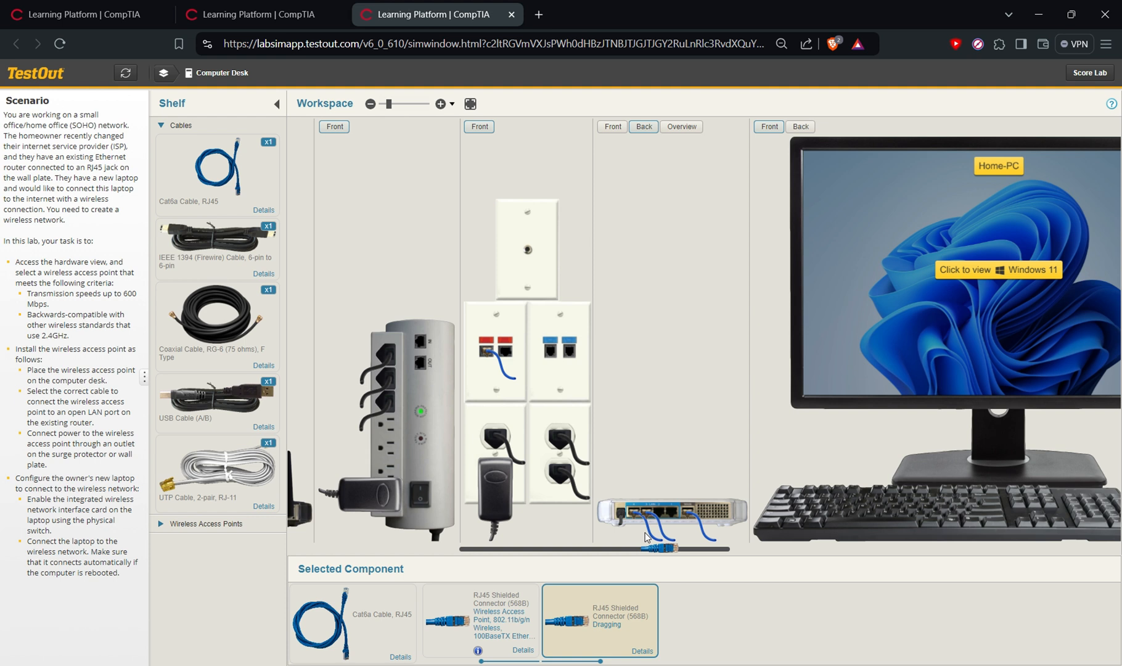
left_click_drag(651, 538, 641, 550)
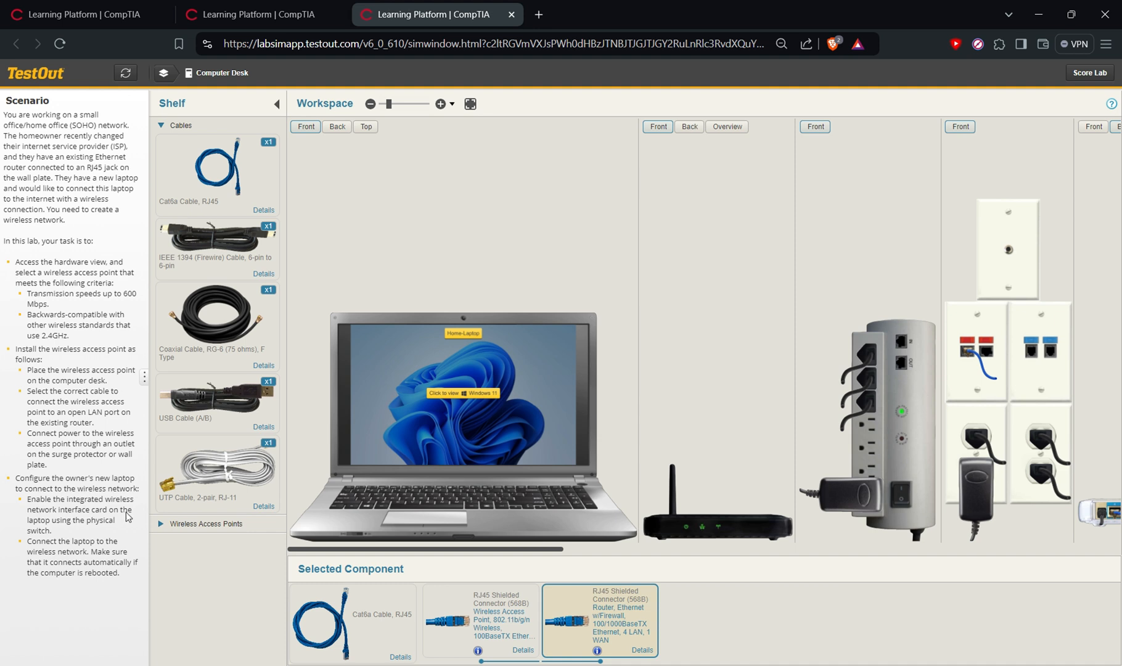
mouse_move(705, 541)
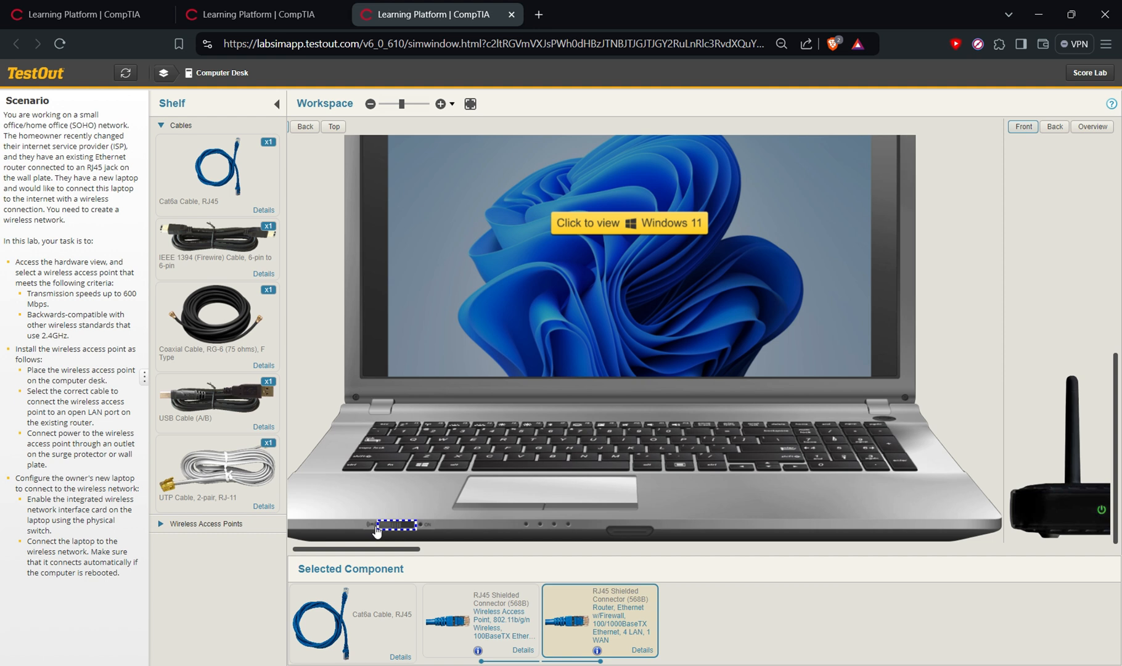
mouse_move(393, 527)
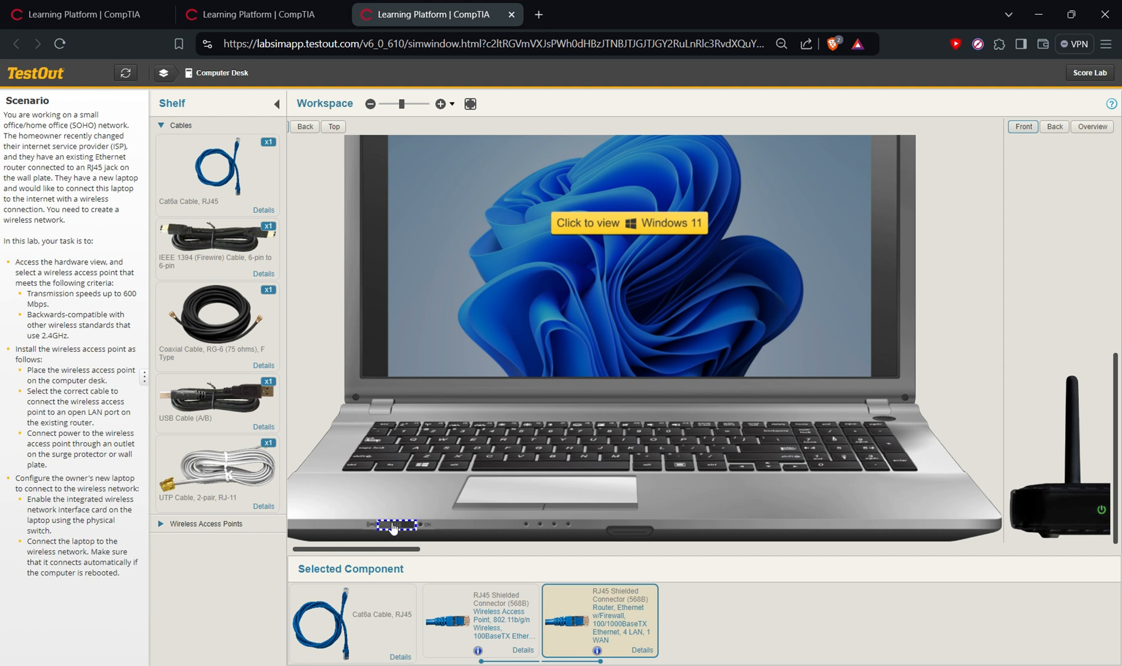
- Slide the laptop's physical wireless switch on to enable its wireless card
left_click(396, 525)
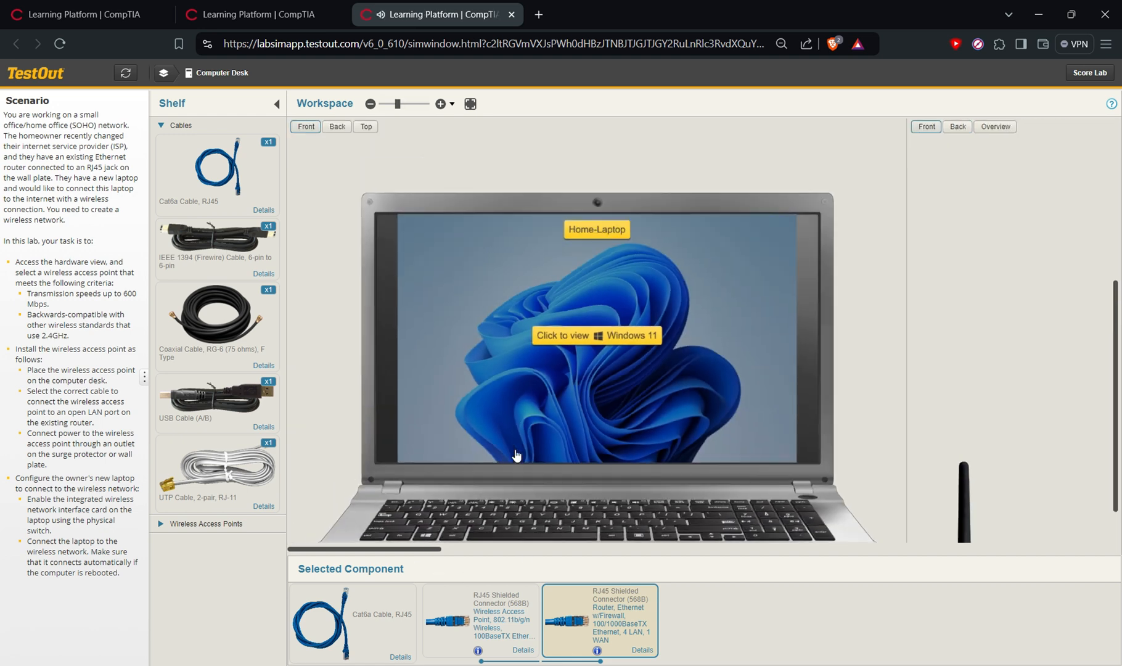
- Join TrendNet-BGN with Connect Automatically checked, and confirm internet access
left_click(595, 334)
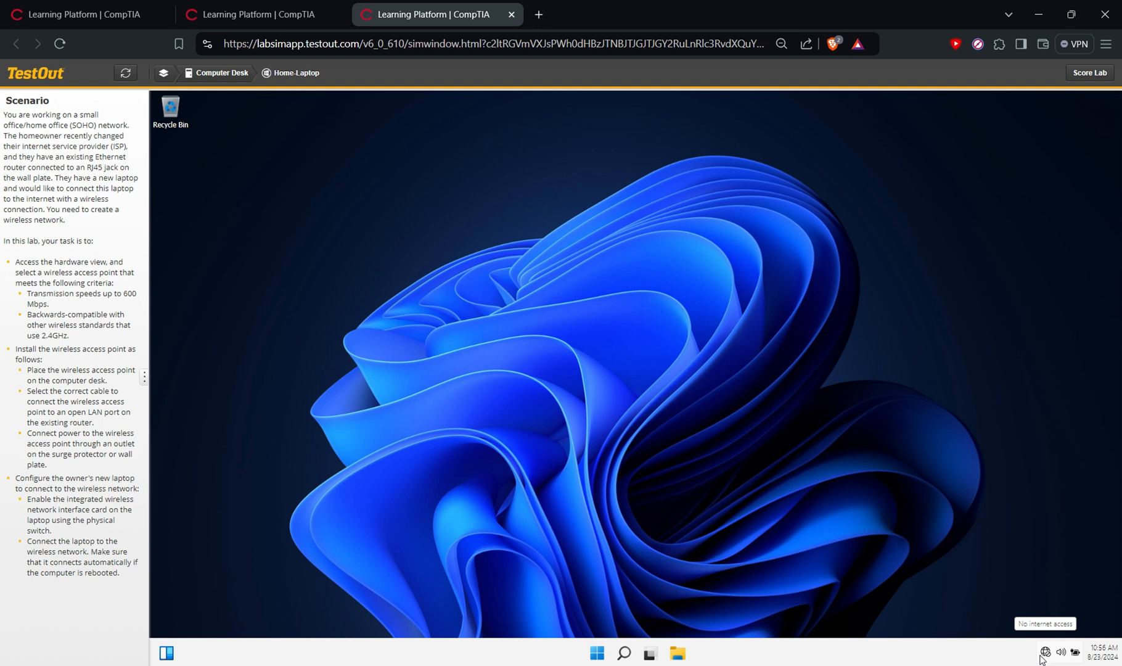
left_click(1046, 652)
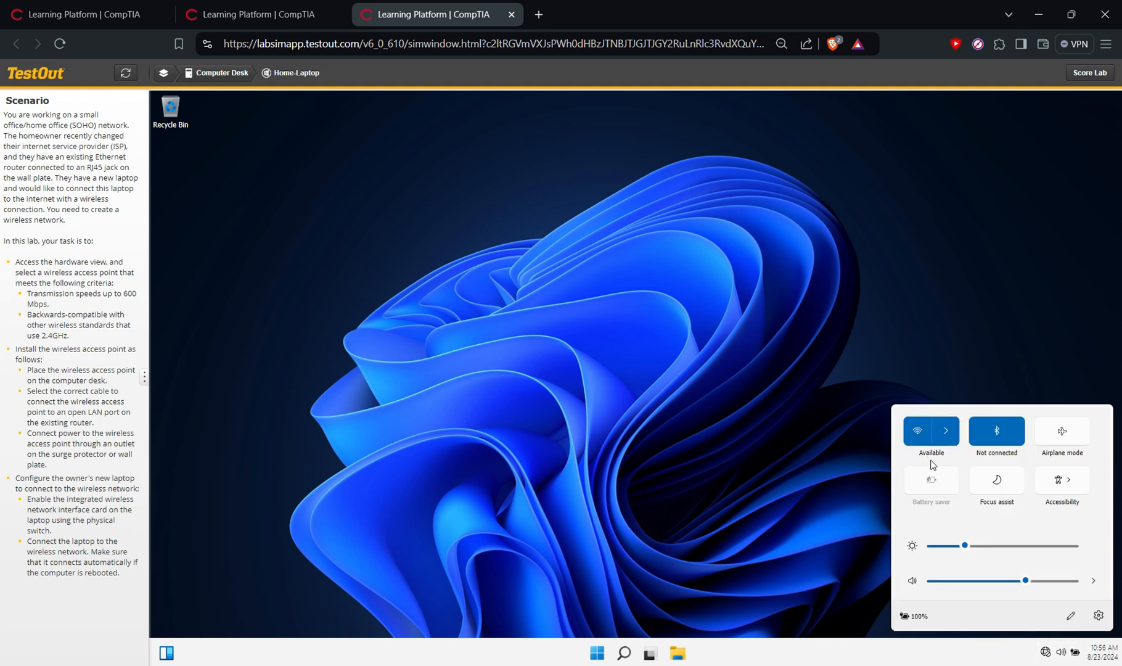
left_click(949, 430)
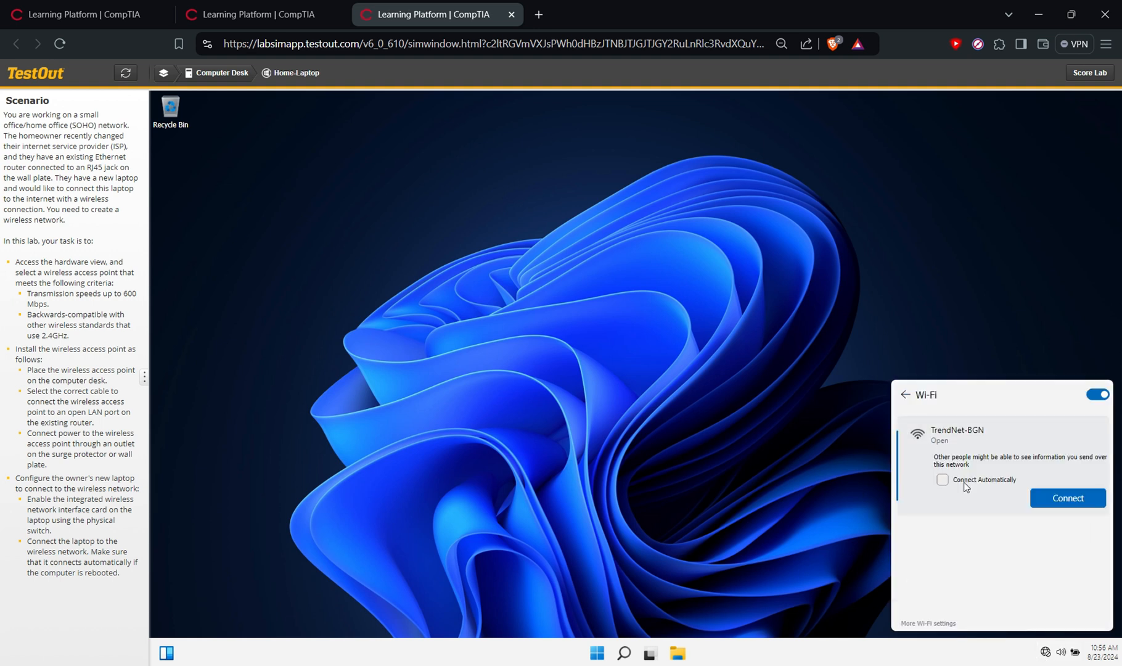
left_click(1067, 498)
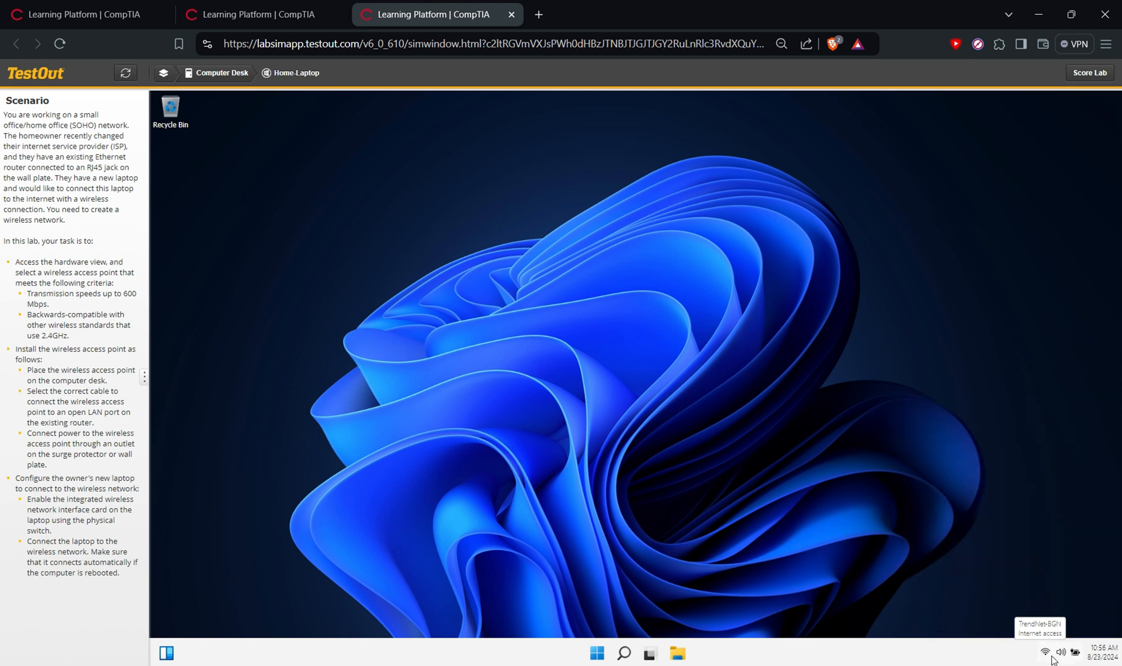
left_click(1059, 653)
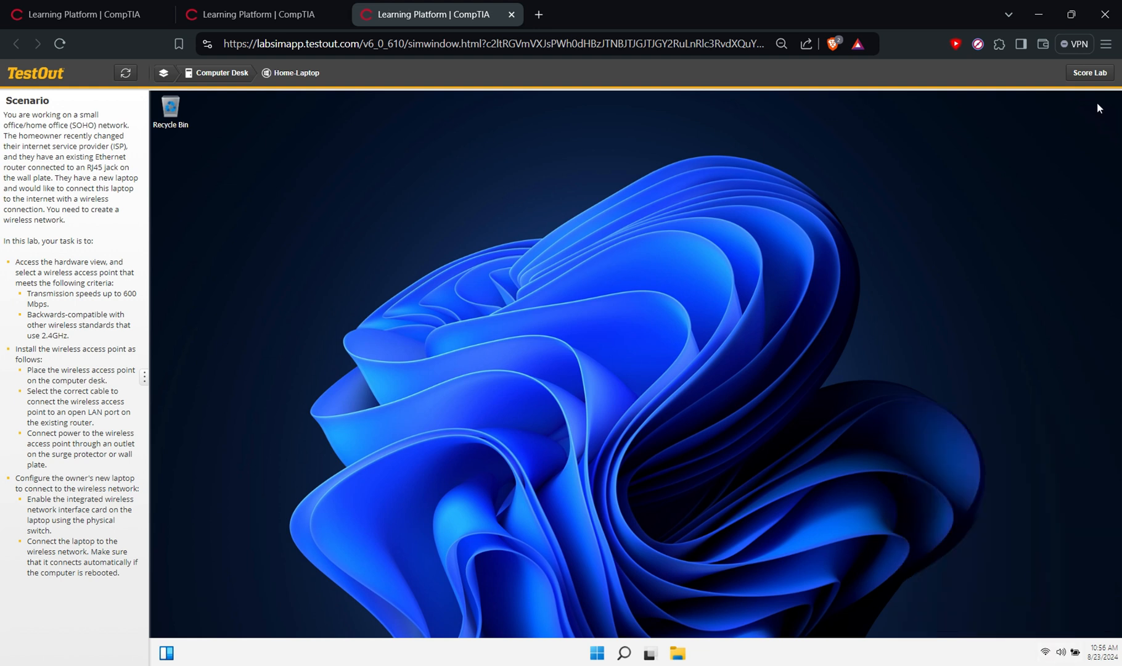
mouse_move(536, 120)
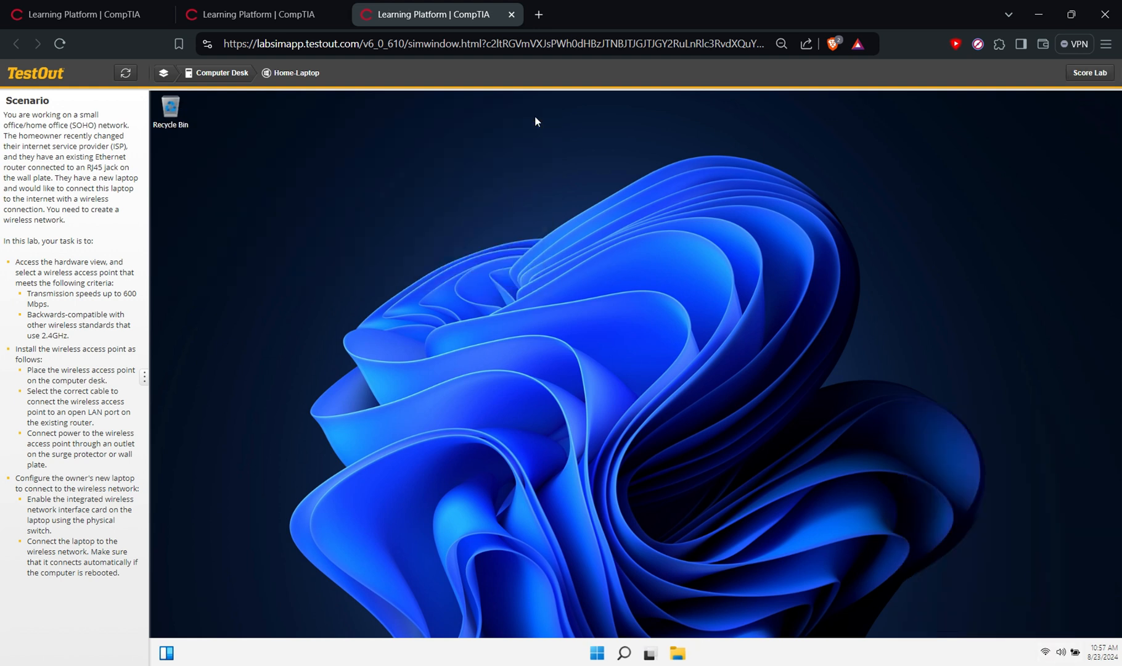
- Submit the lab for scoring and scroll the 6/6 lab report
left_click(1088, 72)
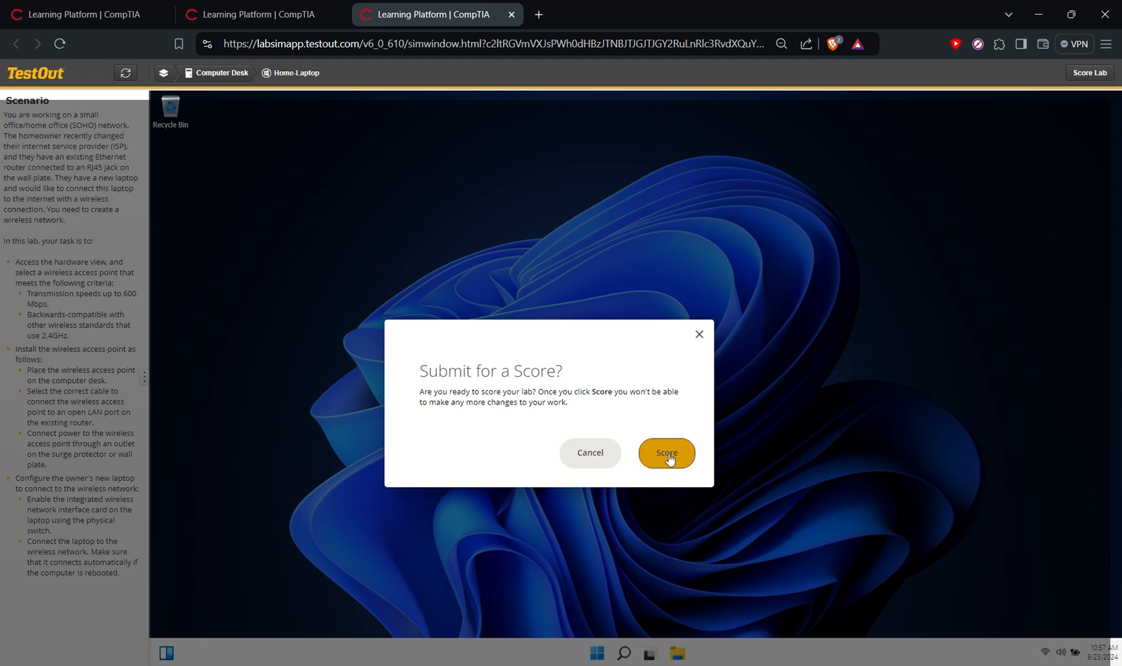
left_click(665, 453)
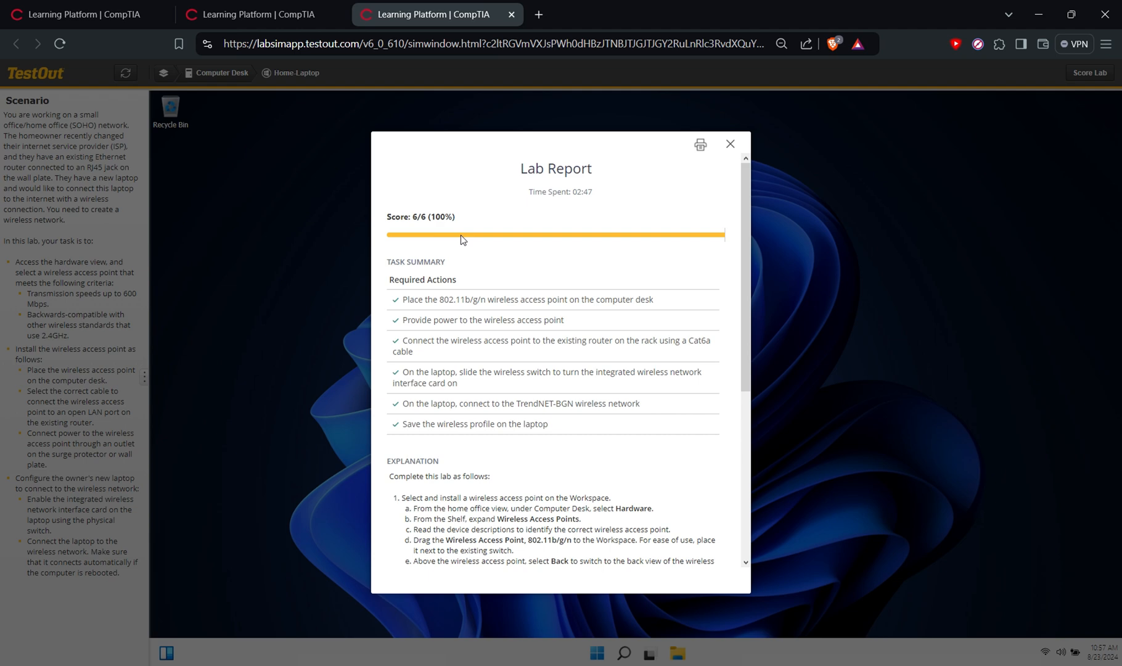
scroll("down", 3)
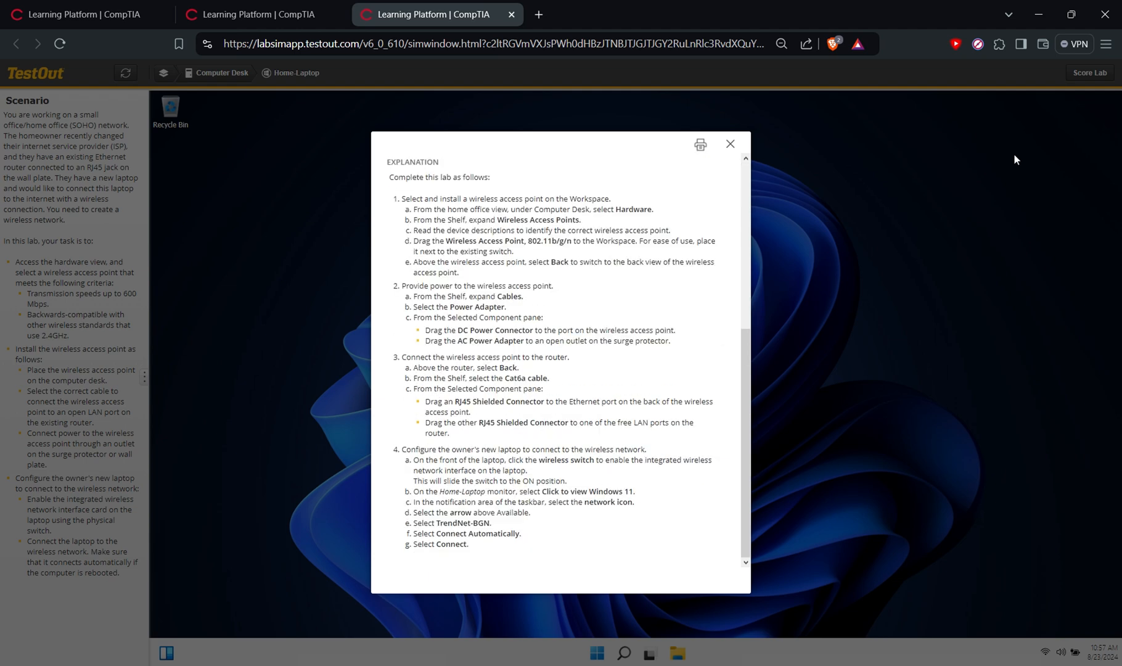